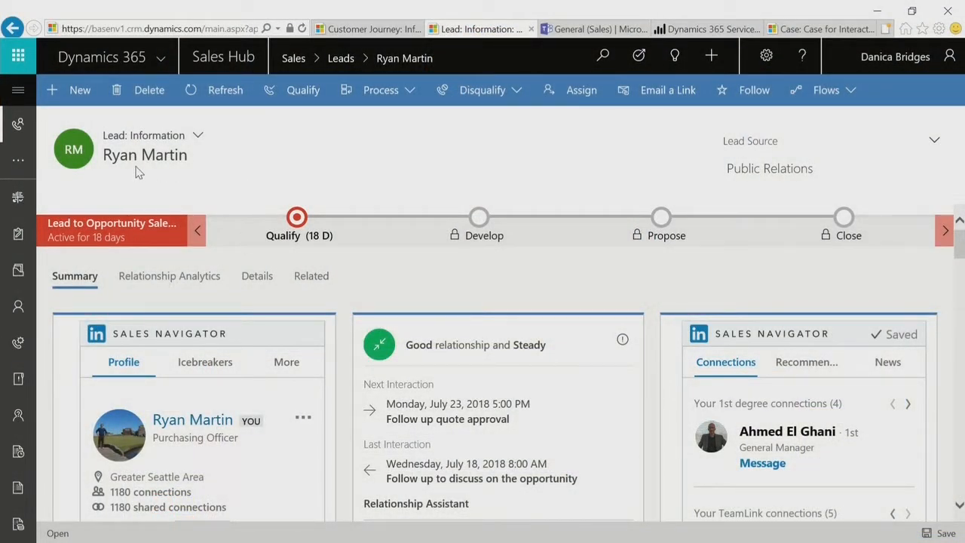
pyautogui.moveTo(128, 175)
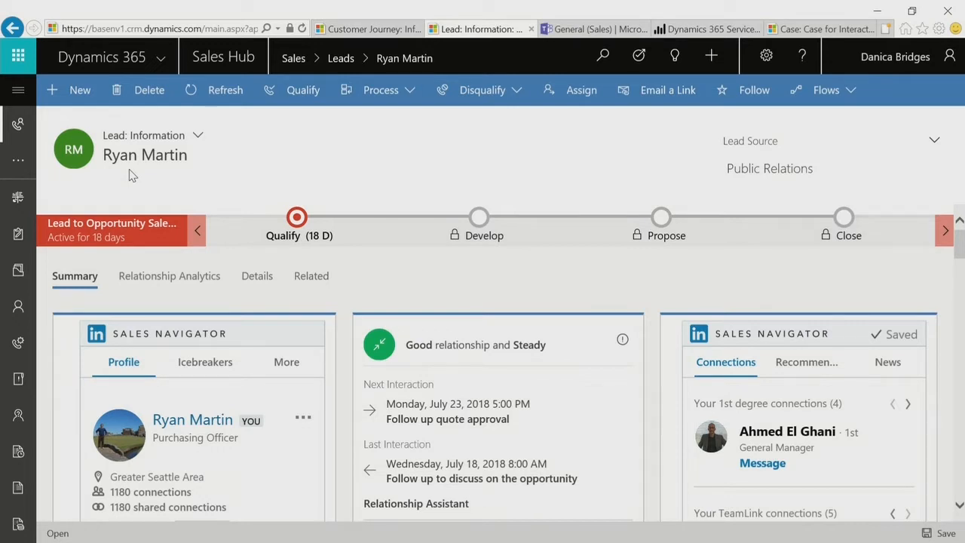
pyautogui.moveTo(407, 263)
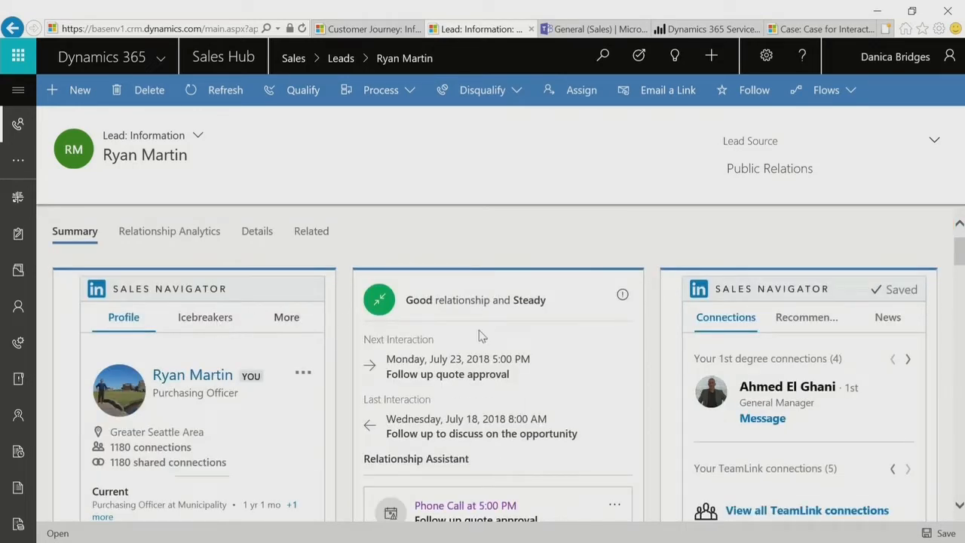
pyautogui.scroll(-3)
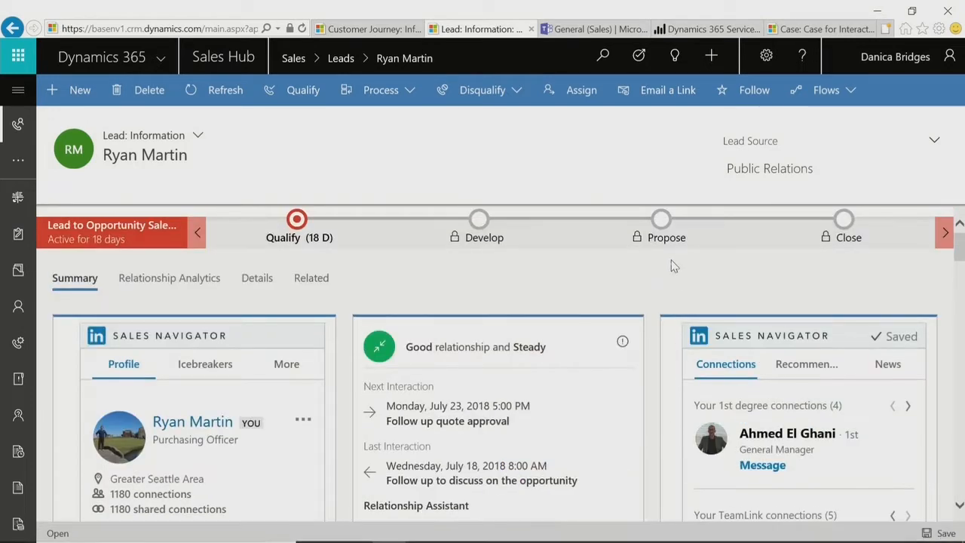
pyautogui.moveTo(671, 265)
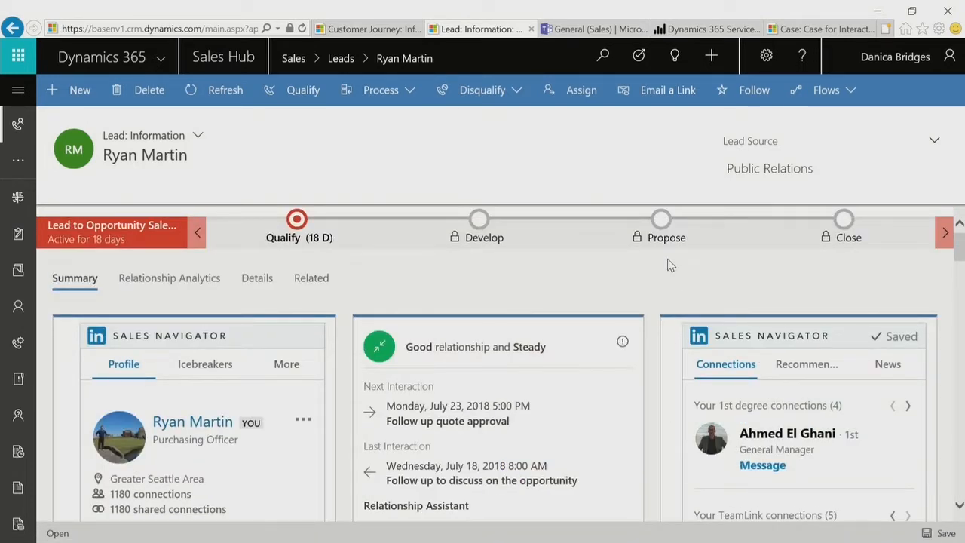
pyautogui.scroll(-3)
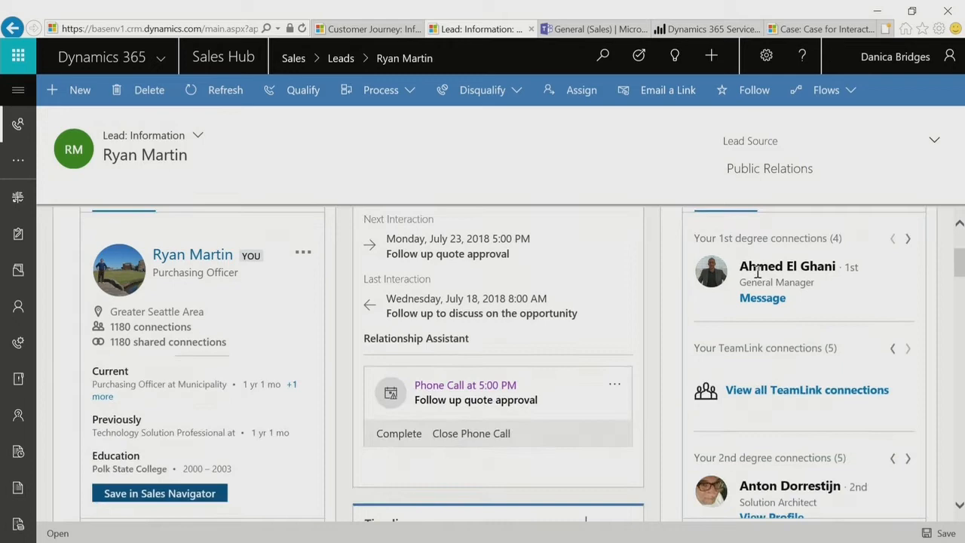
pyautogui.scroll(-3)
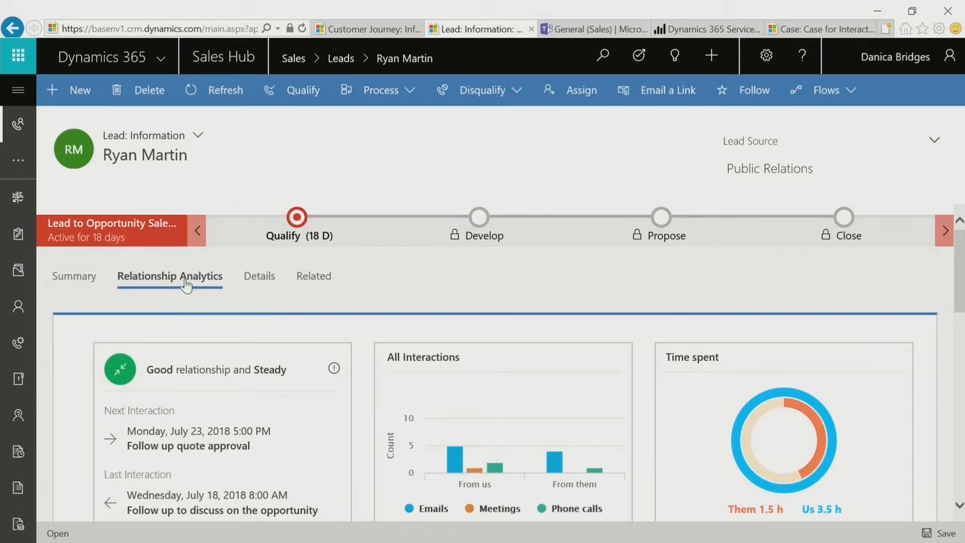
pyautogui.scroll(-3)
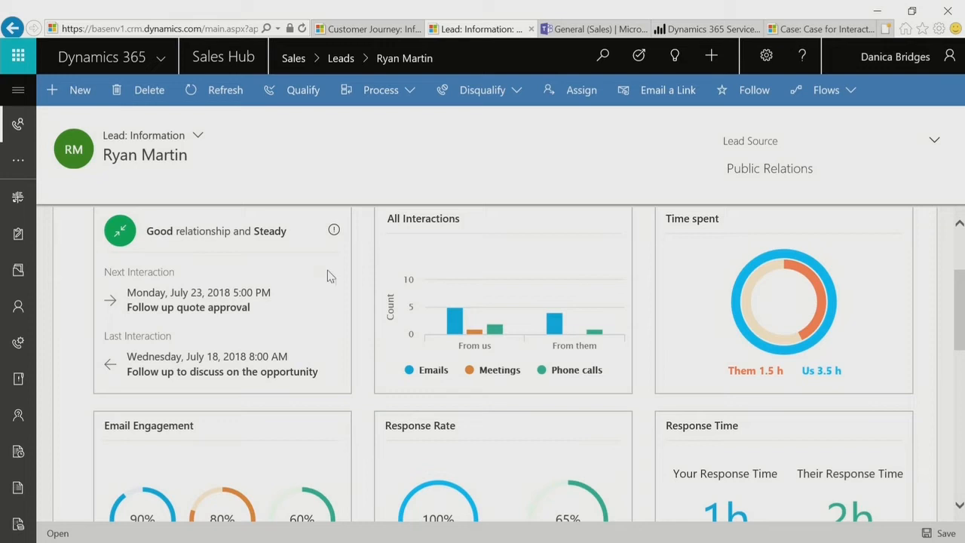
pyautogui.moveTo(769, 389)
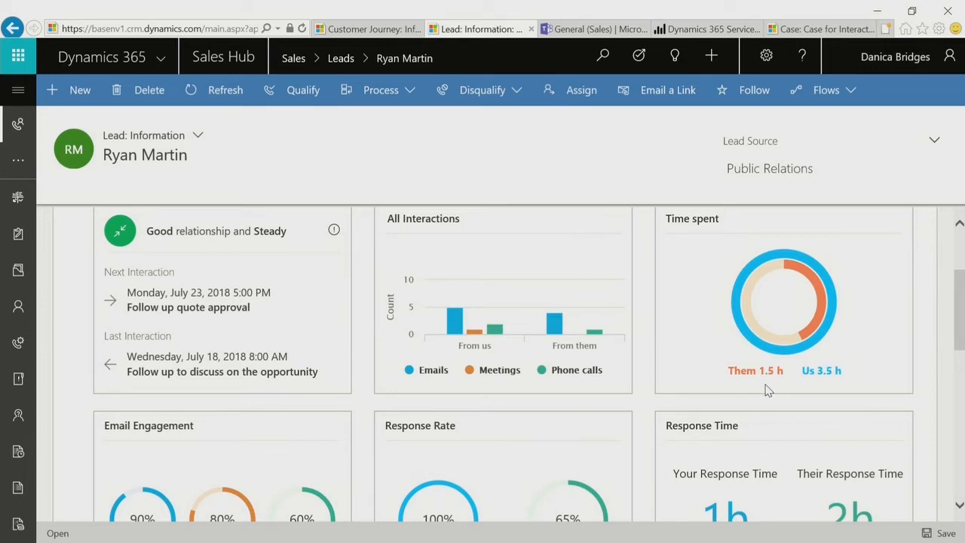
pyautogui.scroll(-3)
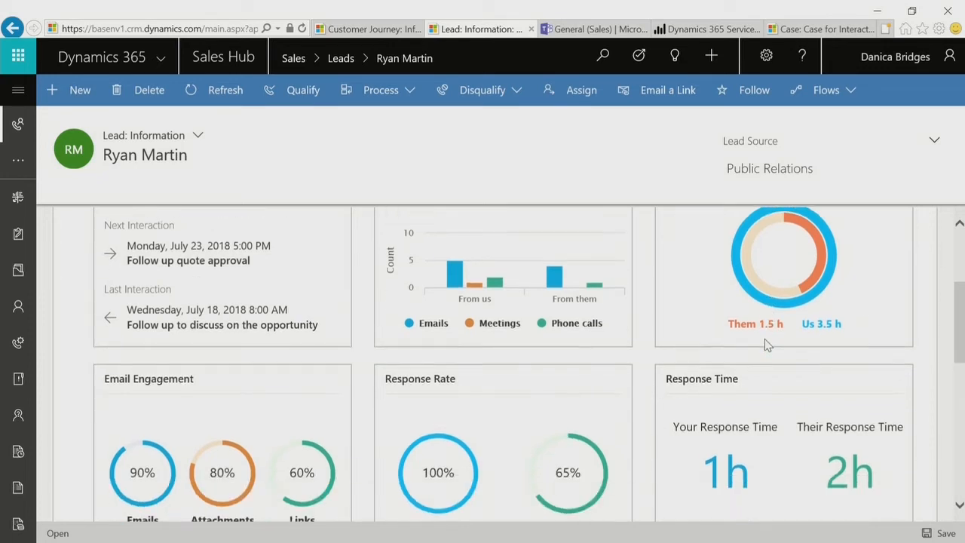
pyautogui.scroll(-3)
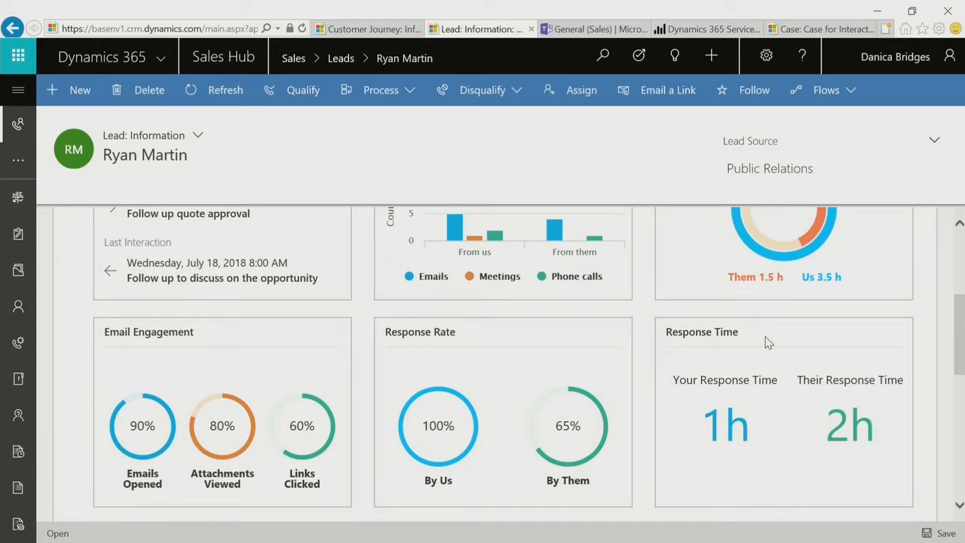